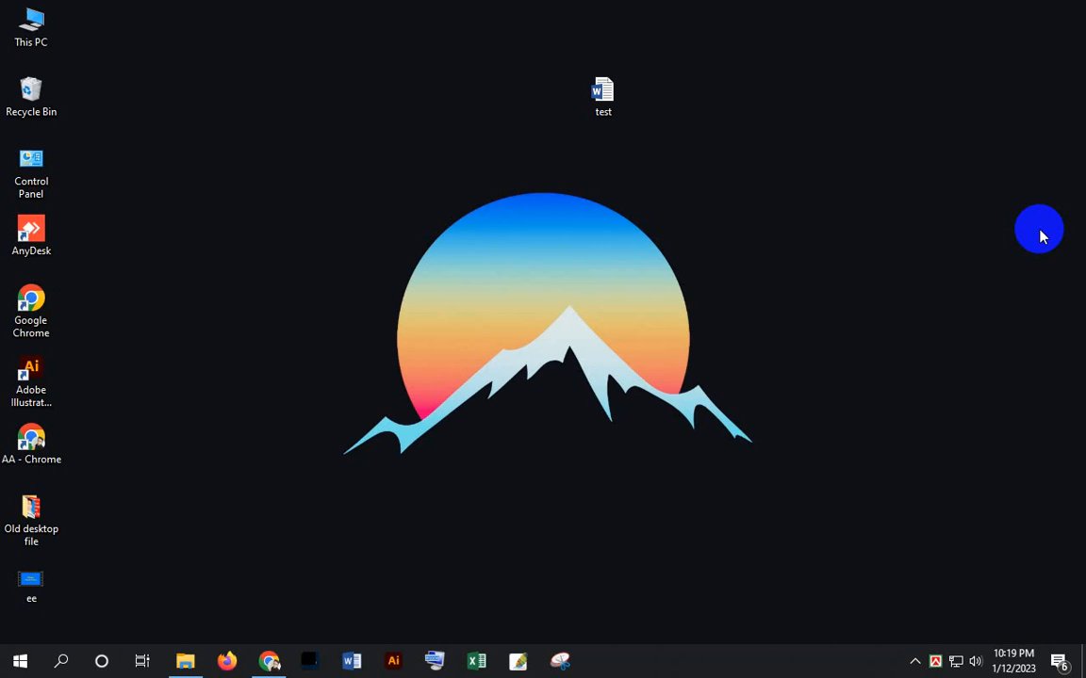
mouse_move(575, 331)
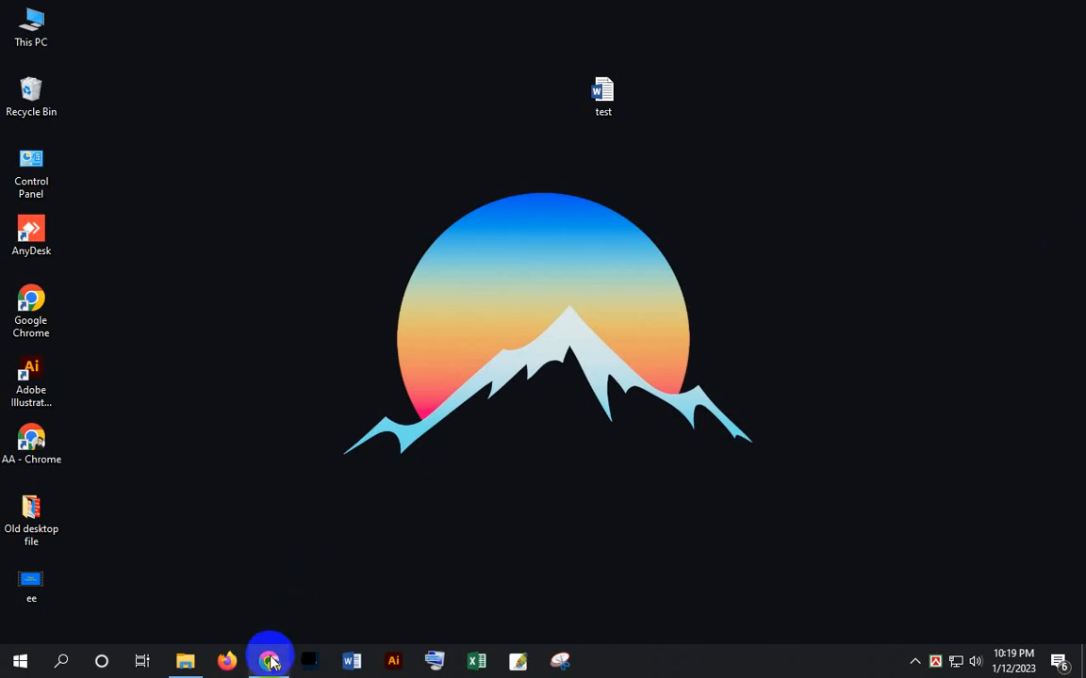
Search the web for 'i love pdf' from Chrome's address bar.
click(272, 659)
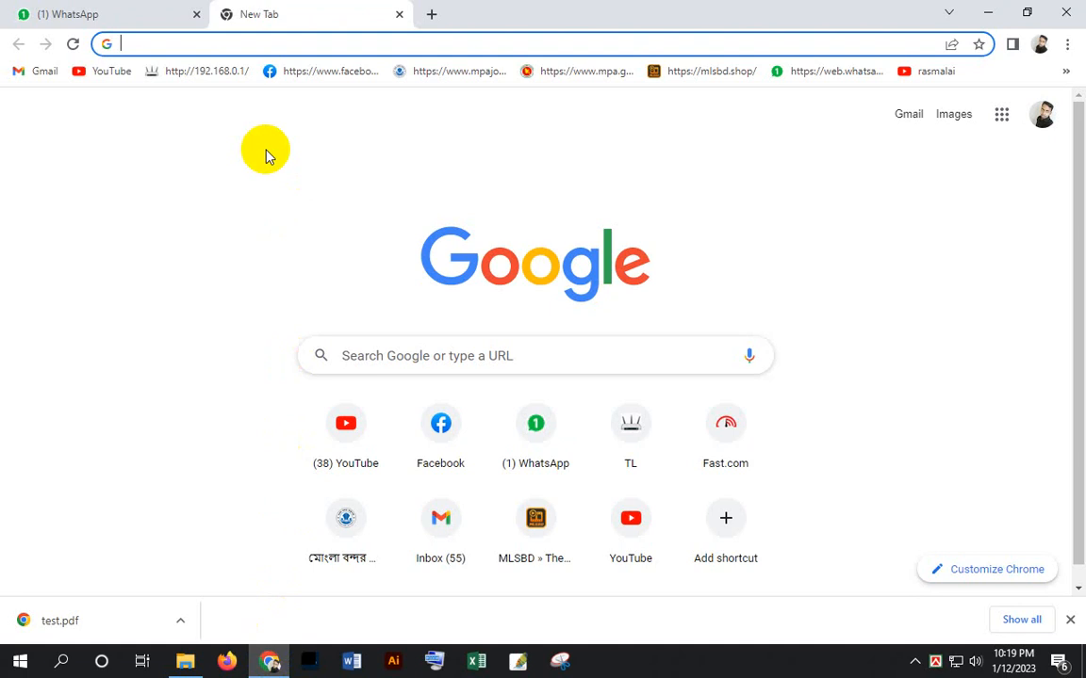
click(188, 44)
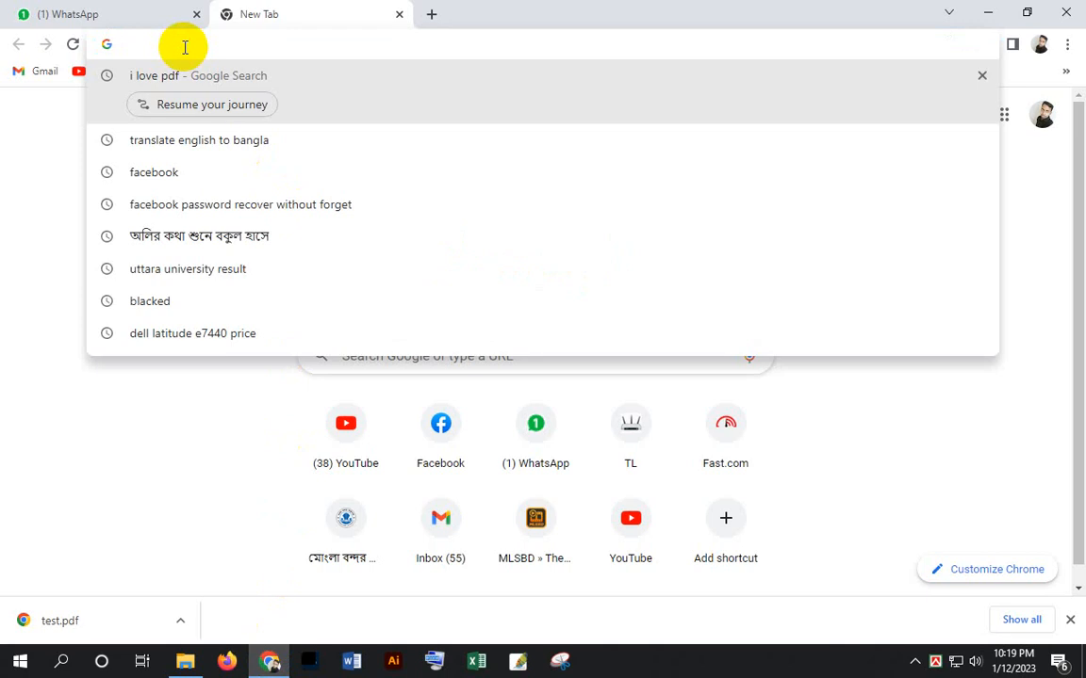
text(i love pdf)
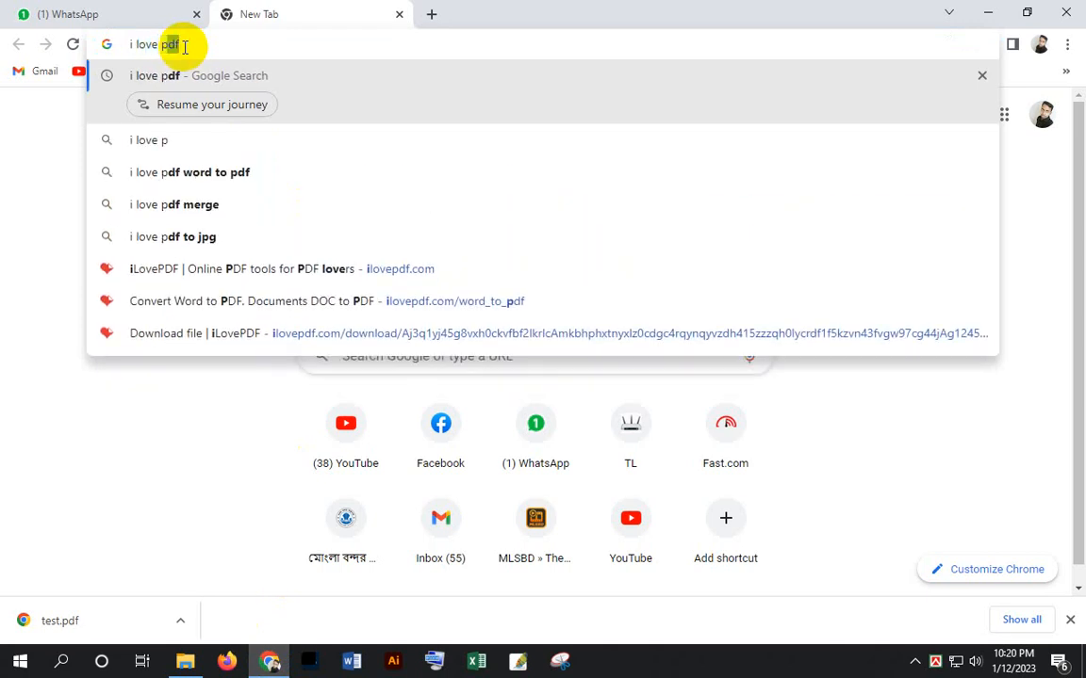
key(Return)
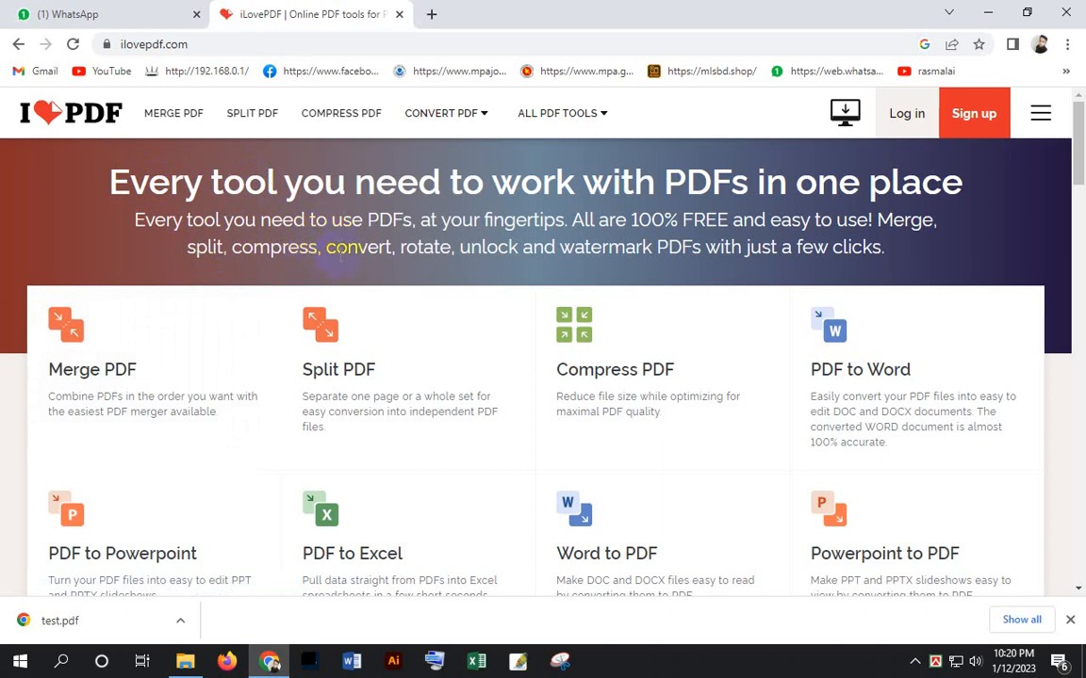
mouse_move(390, 306)
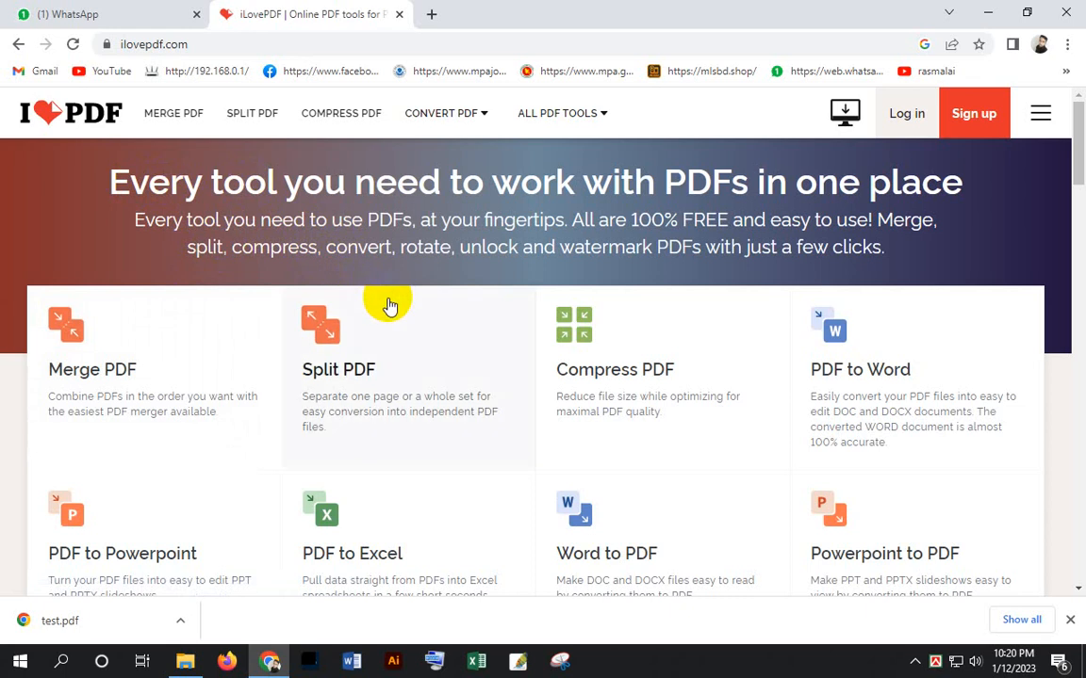
mouse_move(471, 347)
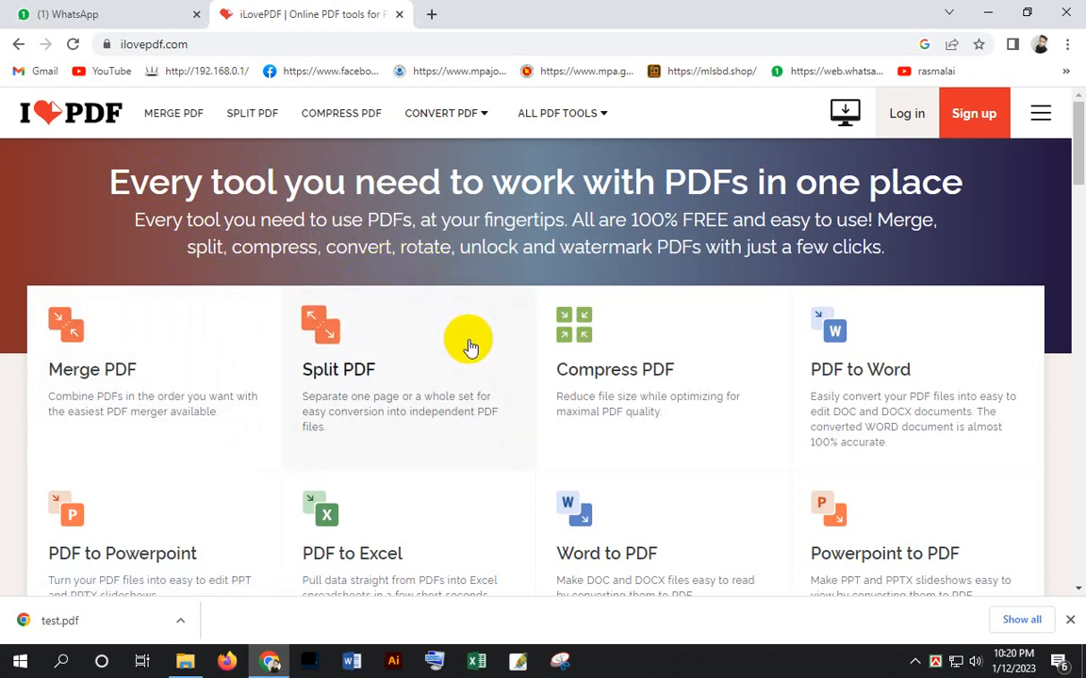
mouse_move(361, 356)
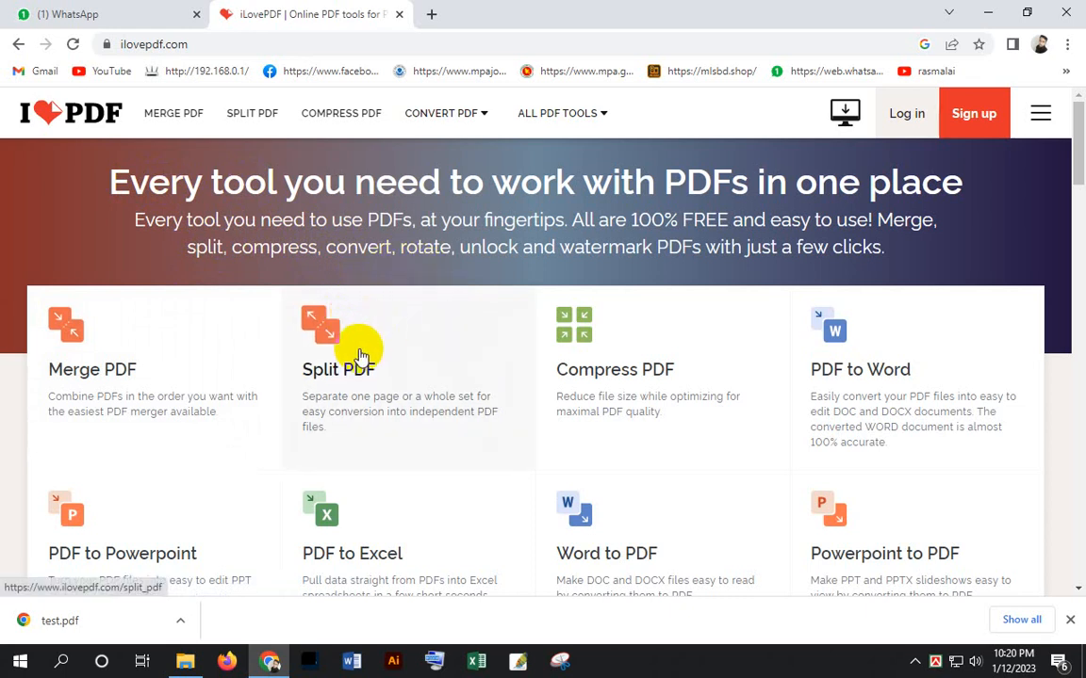
Scroll through iLovePDF's tool catalogue to the bottom and back to the top.
scroll(down, 3)
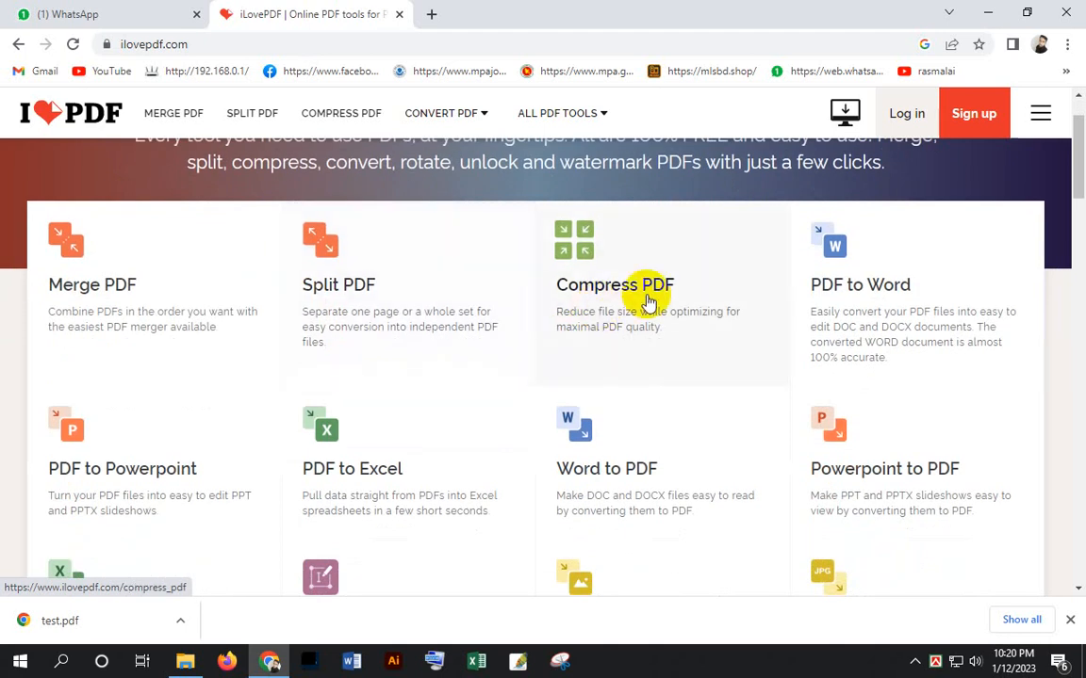
mouse_move(103, 475)
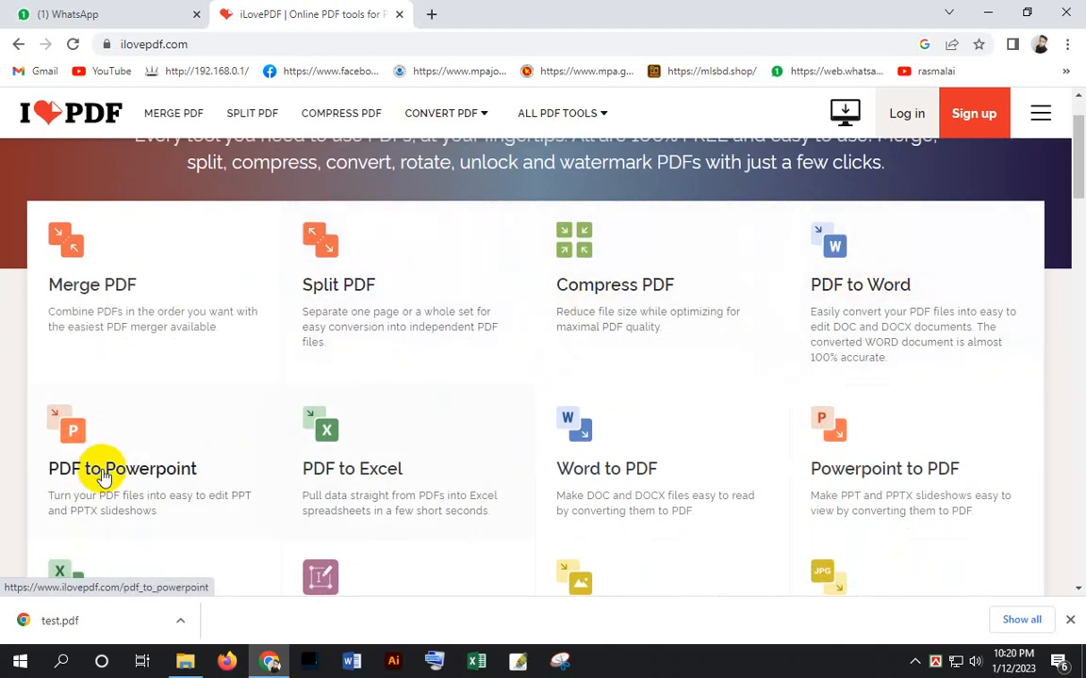
mouse_move(526, 473)
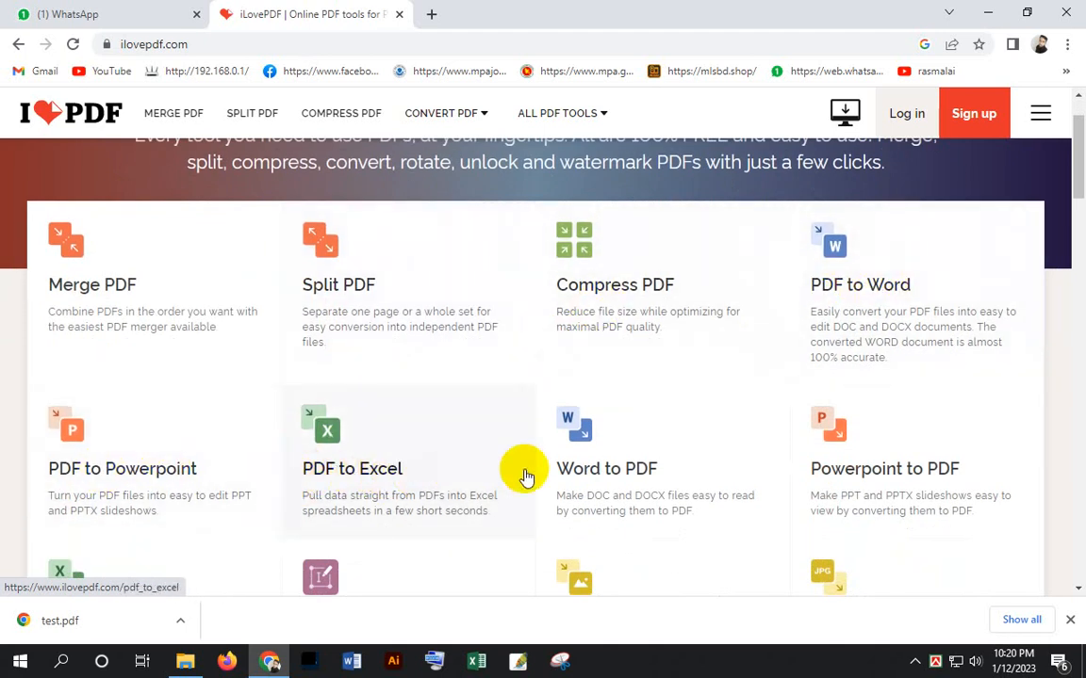
scroll(down, 3)
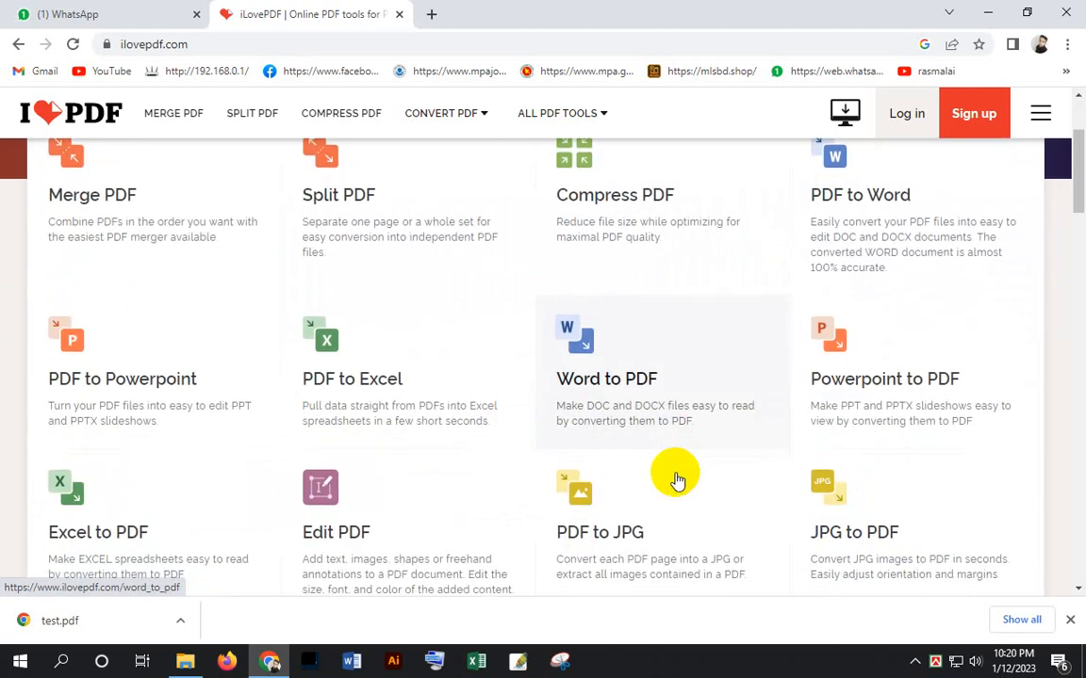
scroll(down, 3)
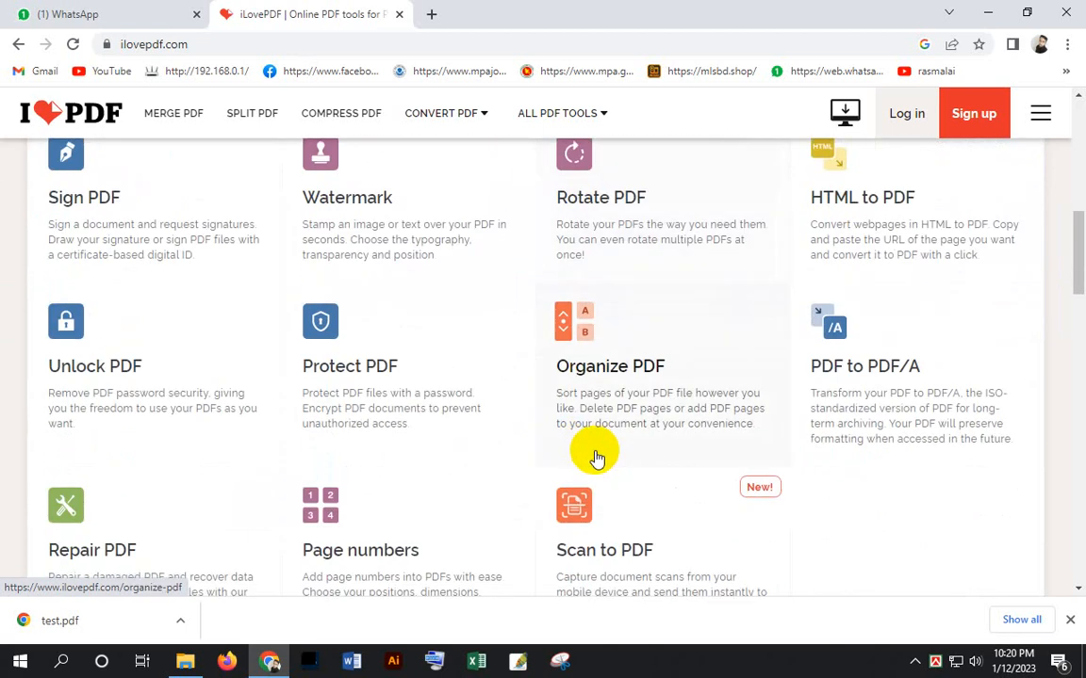
scroll(down, 3)
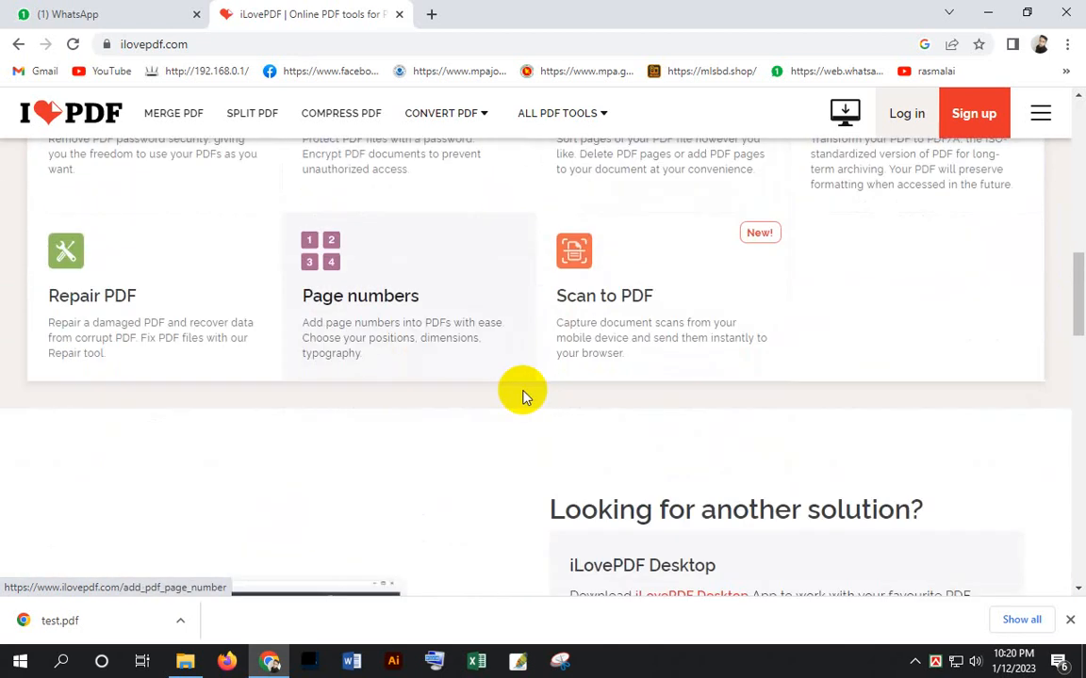
scroll(up, 3)
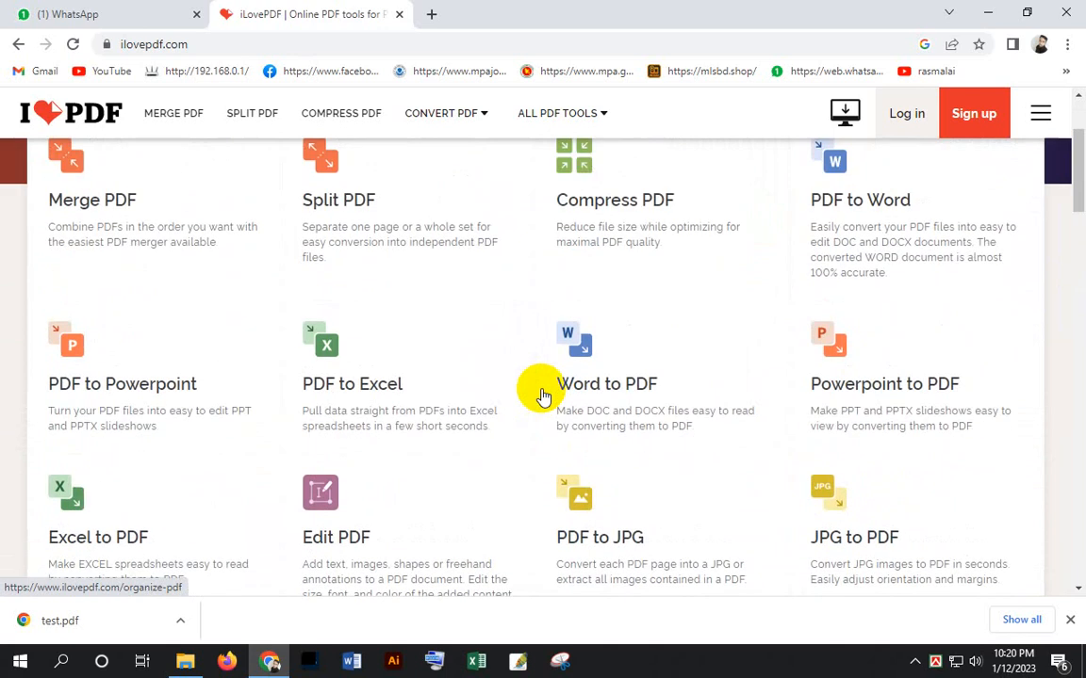
mouse_move(543, 390)
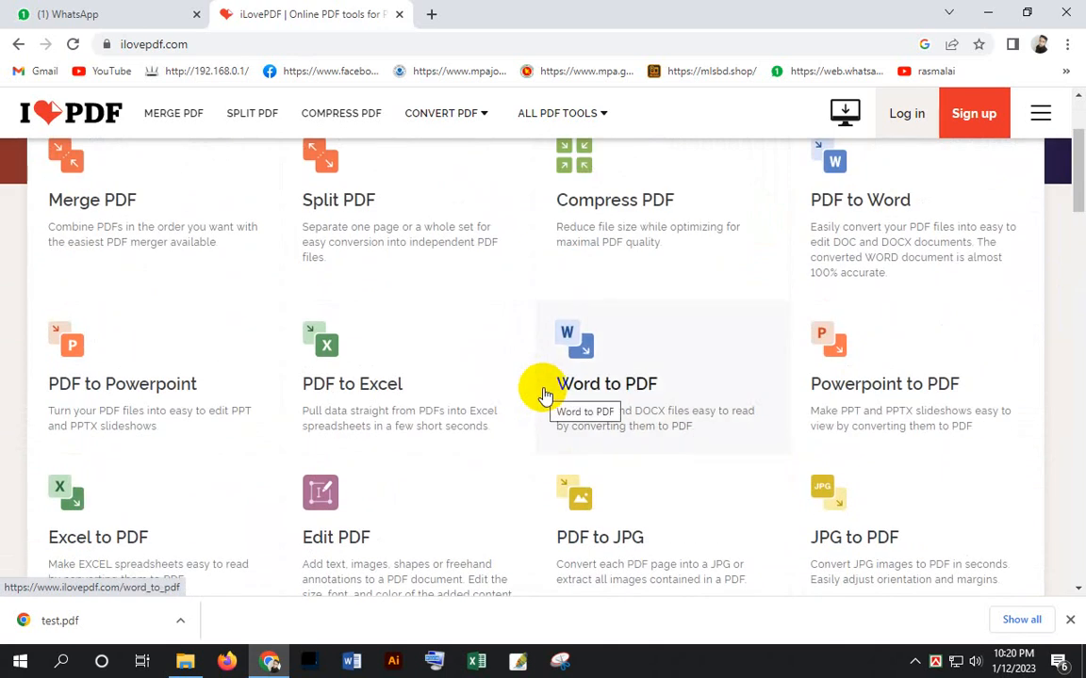
scroll(up, 3)
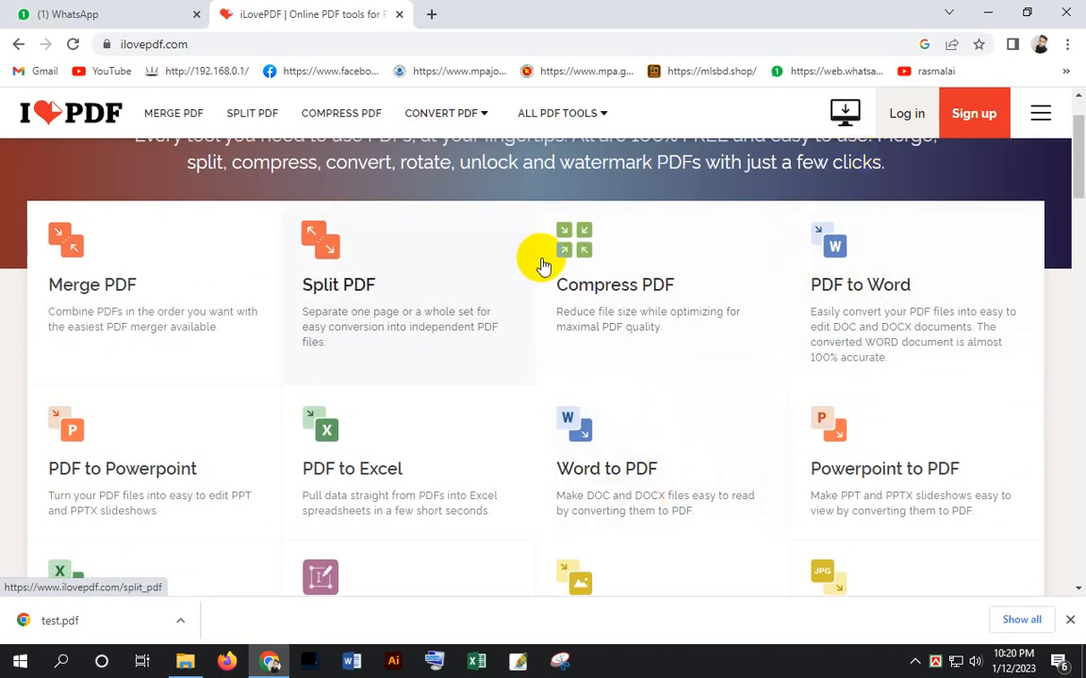
mouse_move(588, 426)
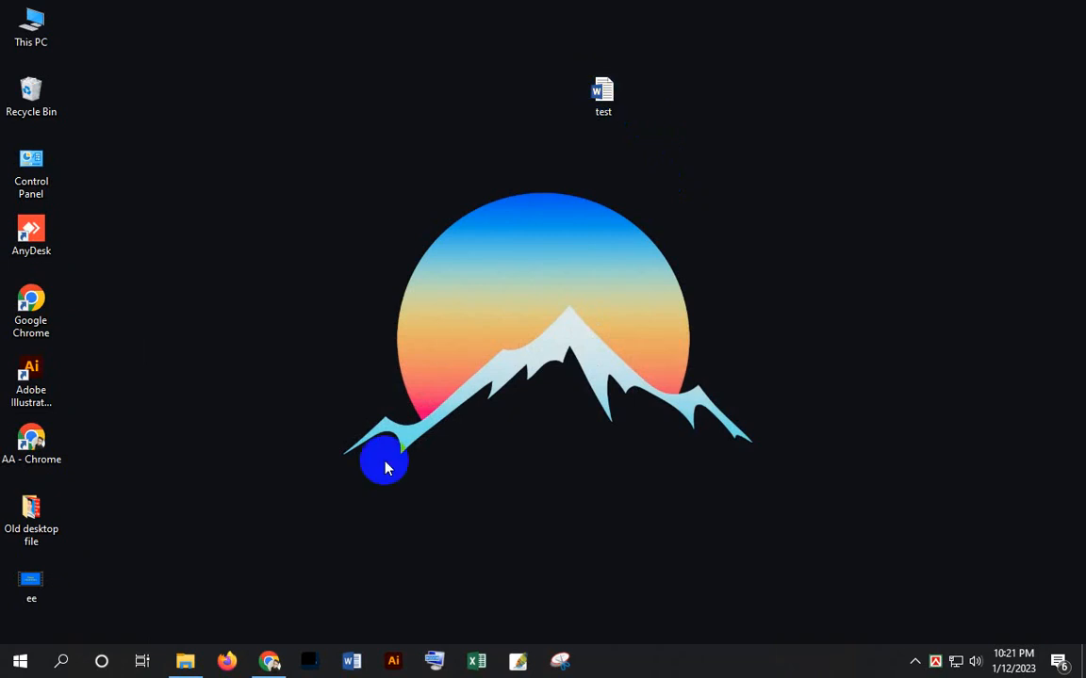
Upload test.docx from the Desktop to iLovePDF's Word to PDF converter.
click(268, 660)
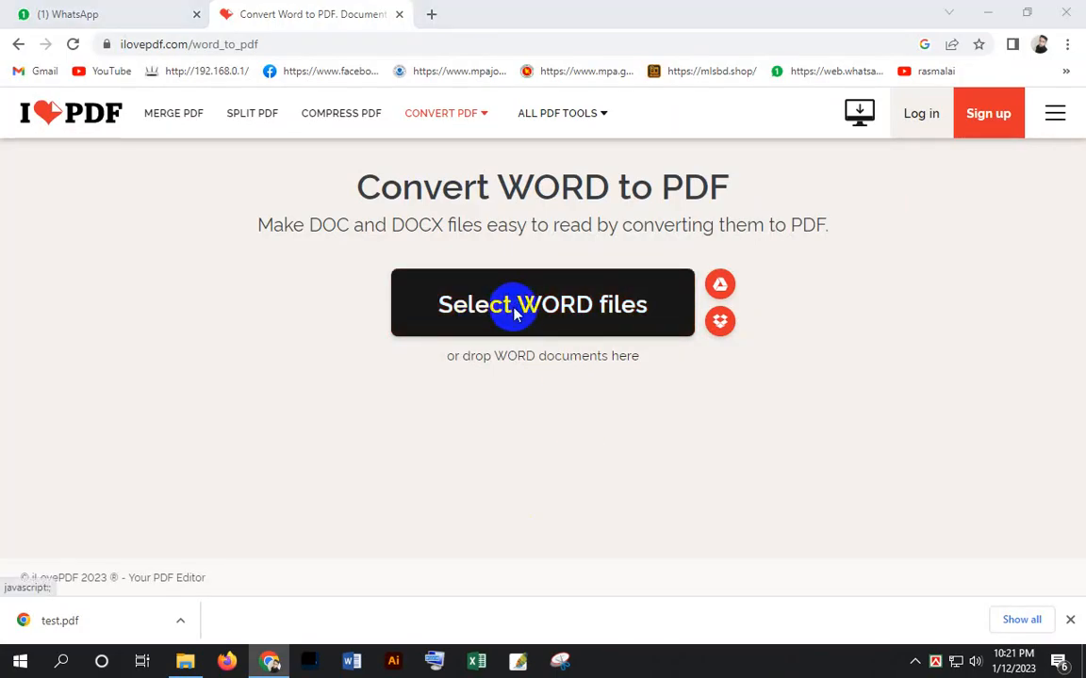
click(543, 304)
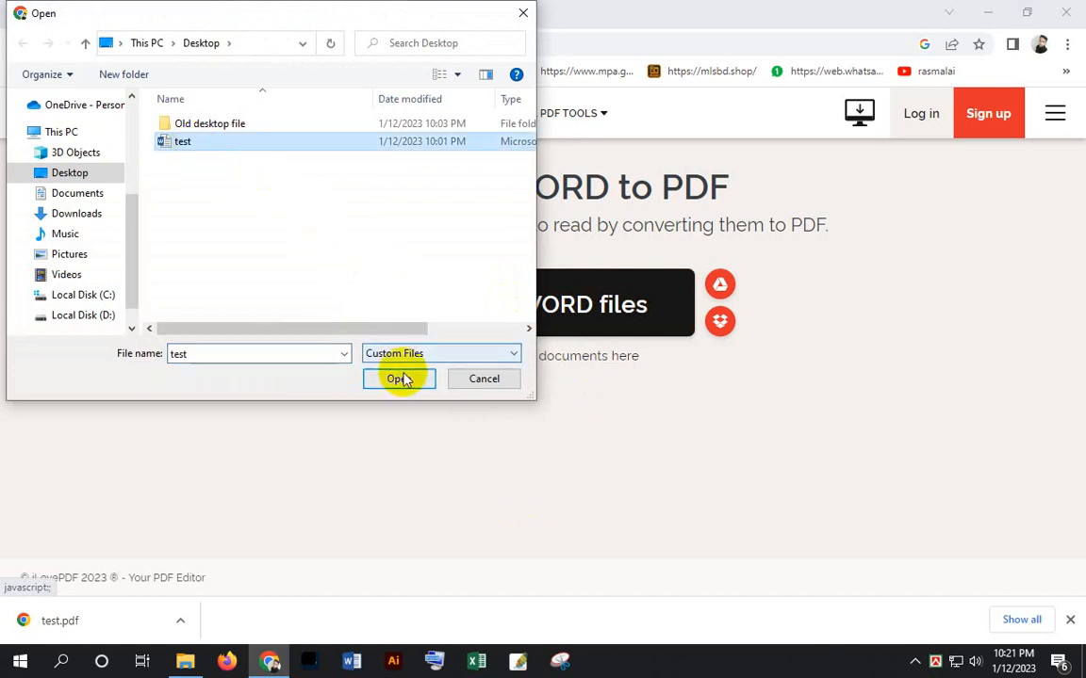
click(396, 377)
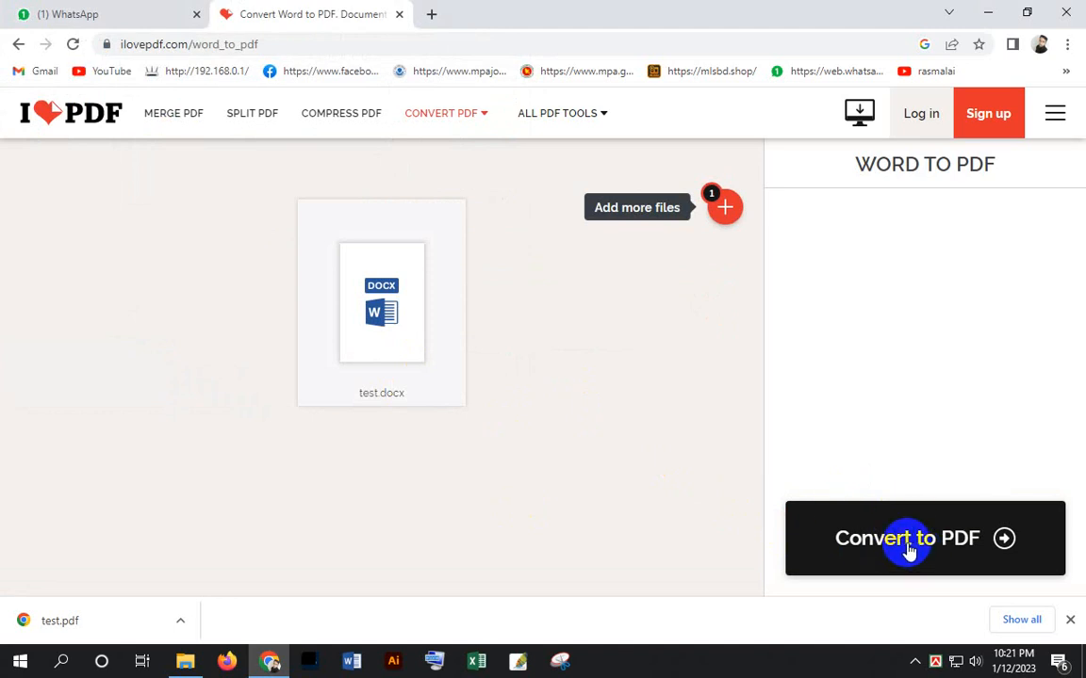
Convert test.docx to PDF, download test.pdf and show its options in Chrome's download bar.
click(906, 539)
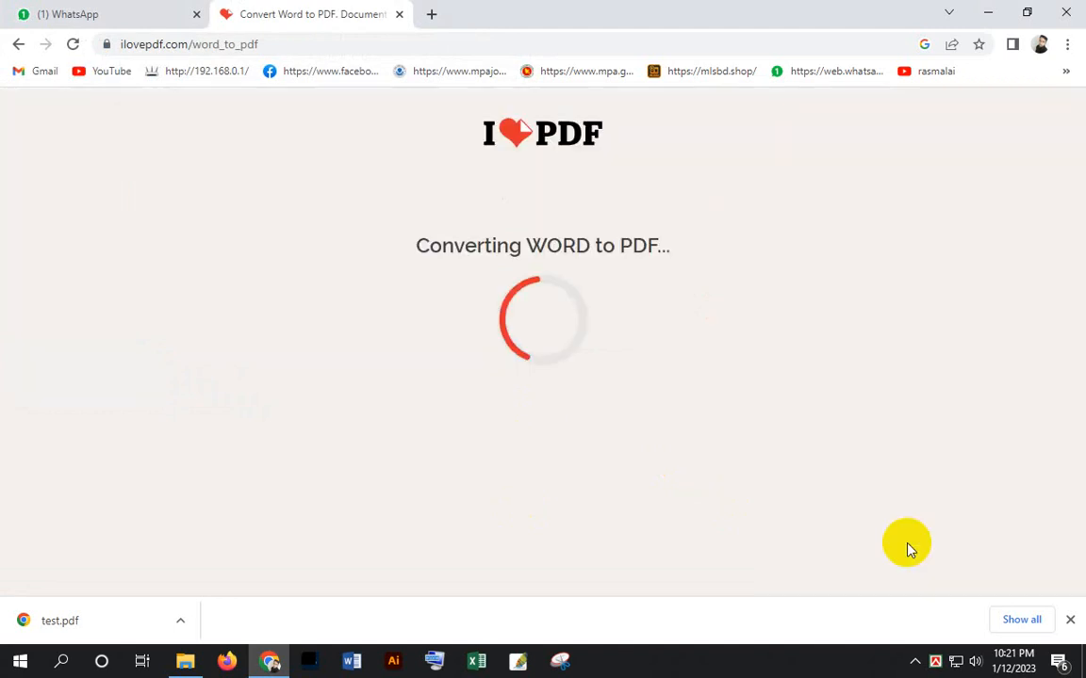
mouse_move(644, 253)
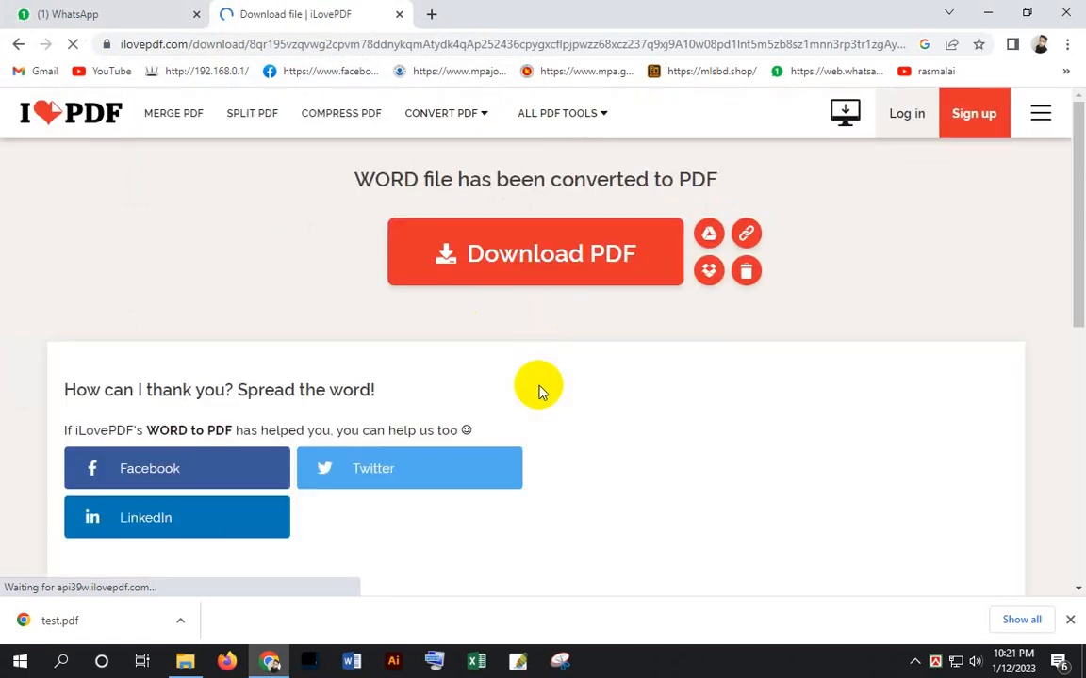
click(535, 253)
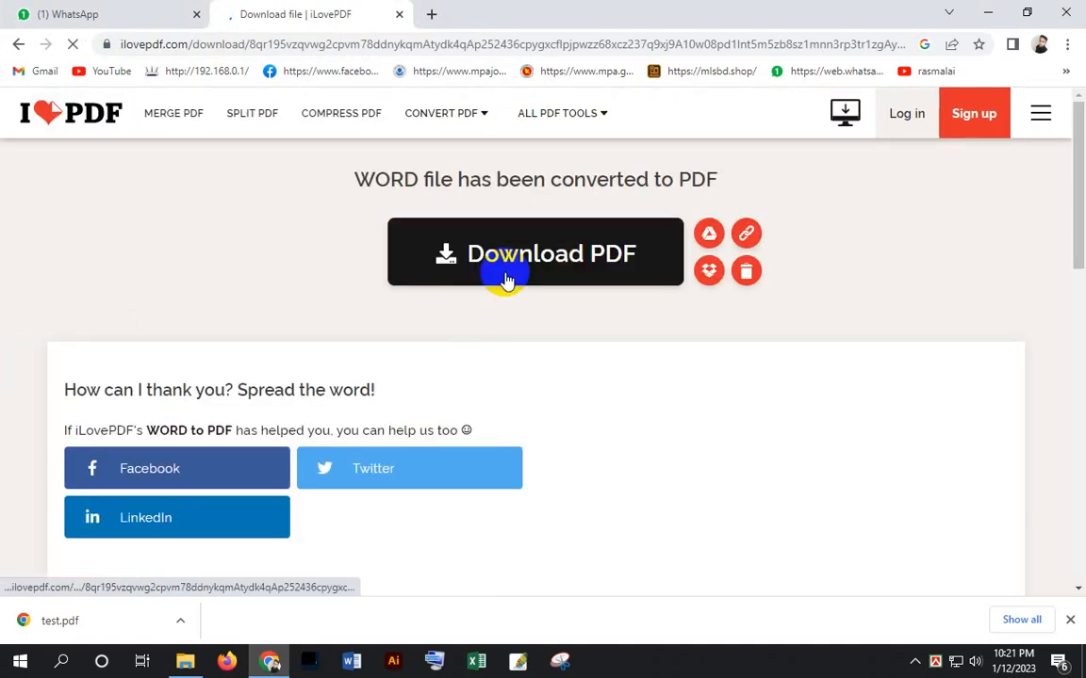
click(535, 253)
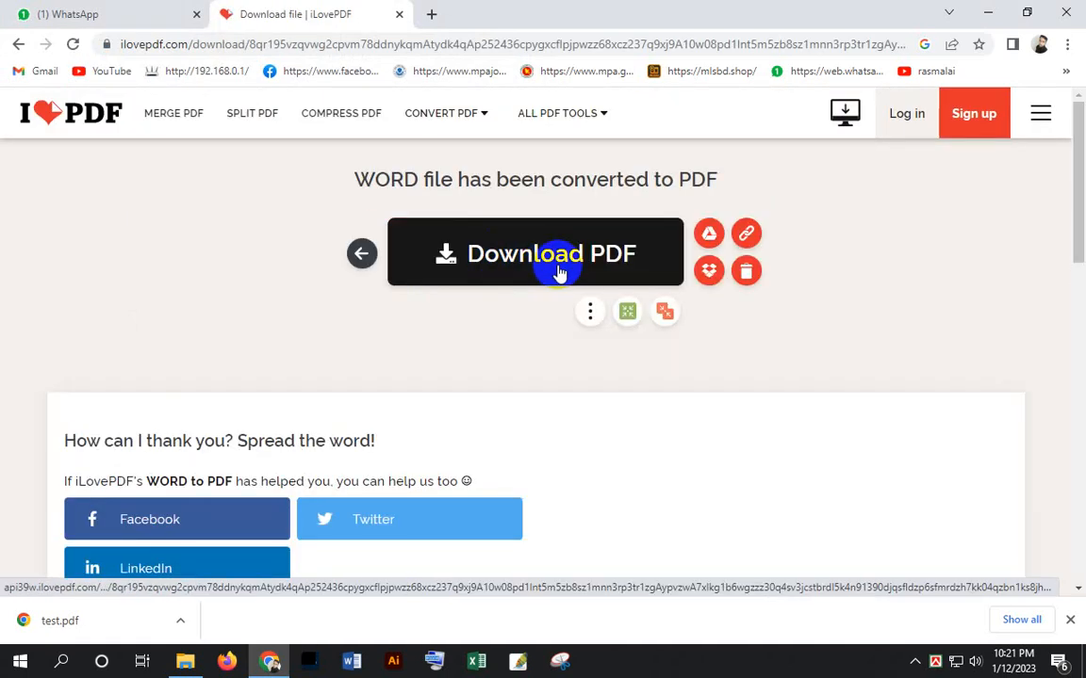
click(535, 253)
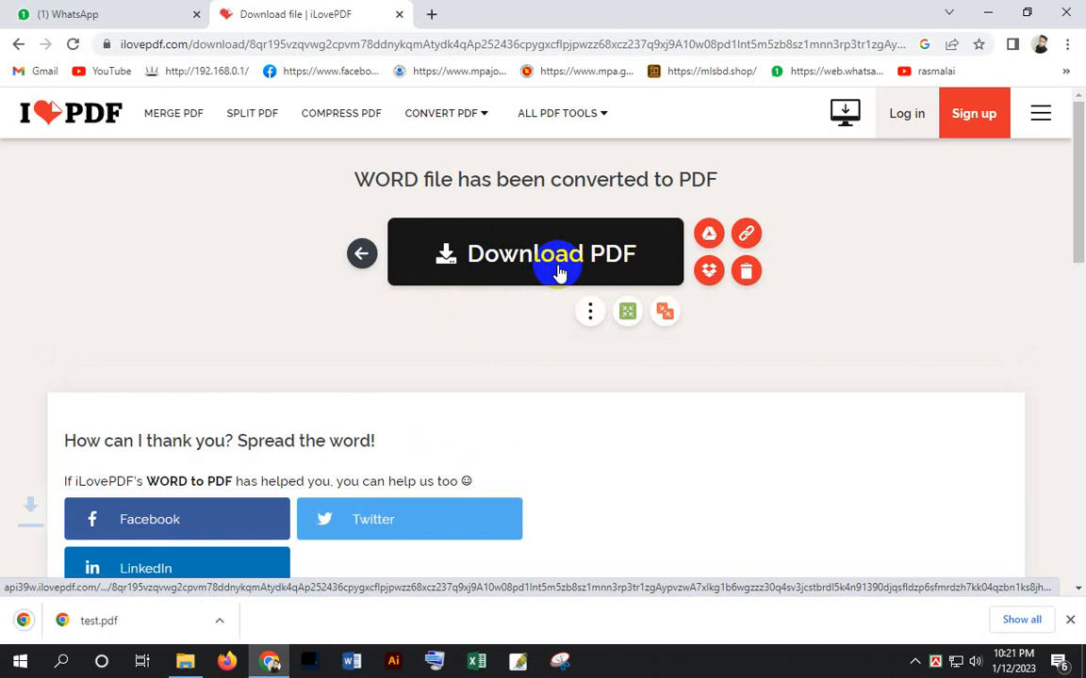
click(536, 252)
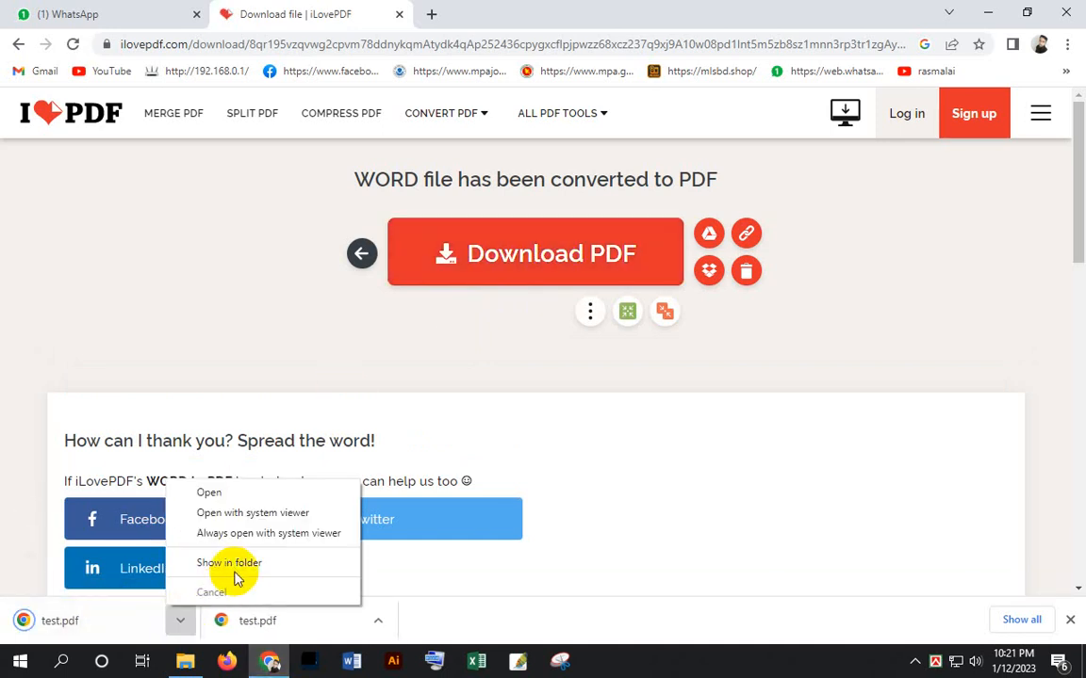
Reveal test.pdf in the Downloads folder and open it in Chrome's PDF viewer.
click(228, 562)
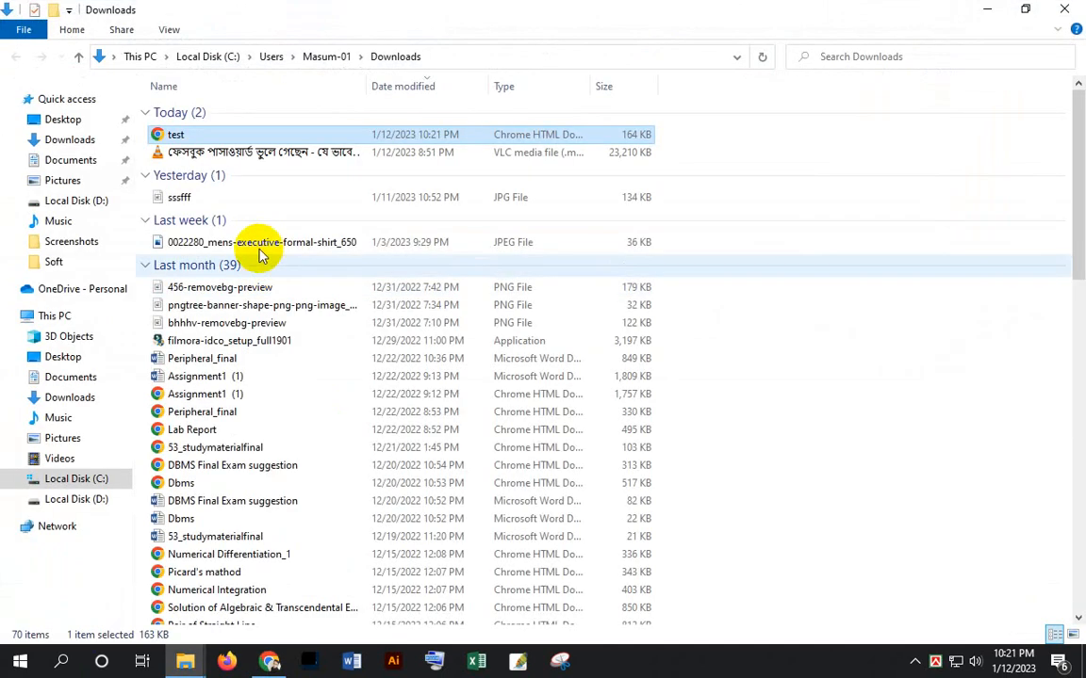
mouse_move(198, 139)
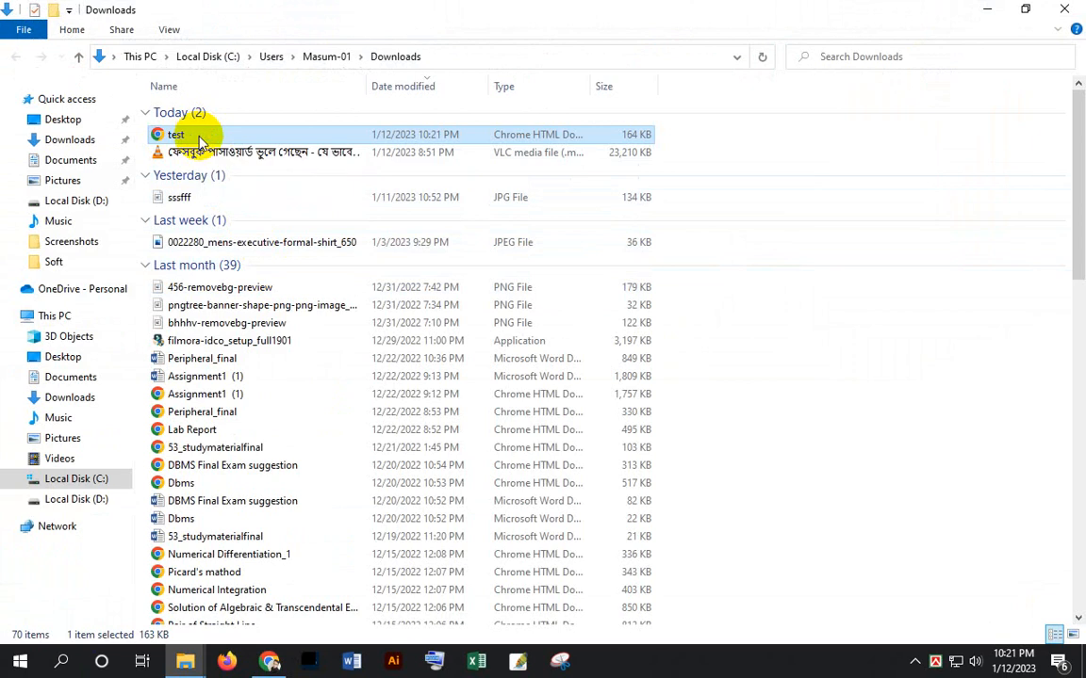
double_click(177, 134)
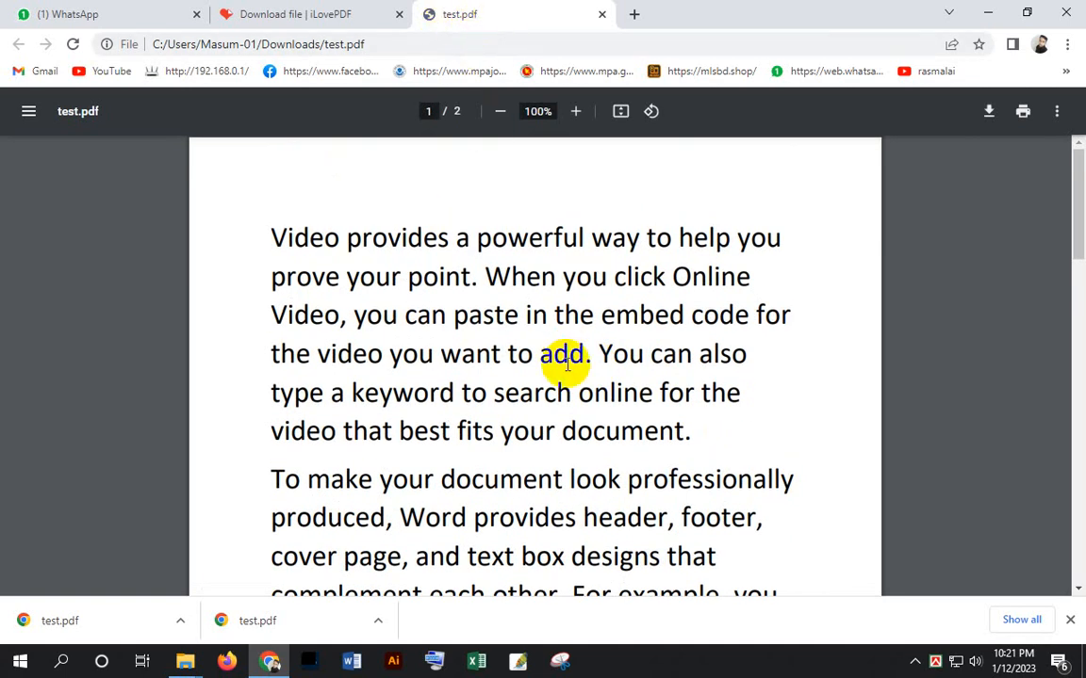
scroll(down, 3)
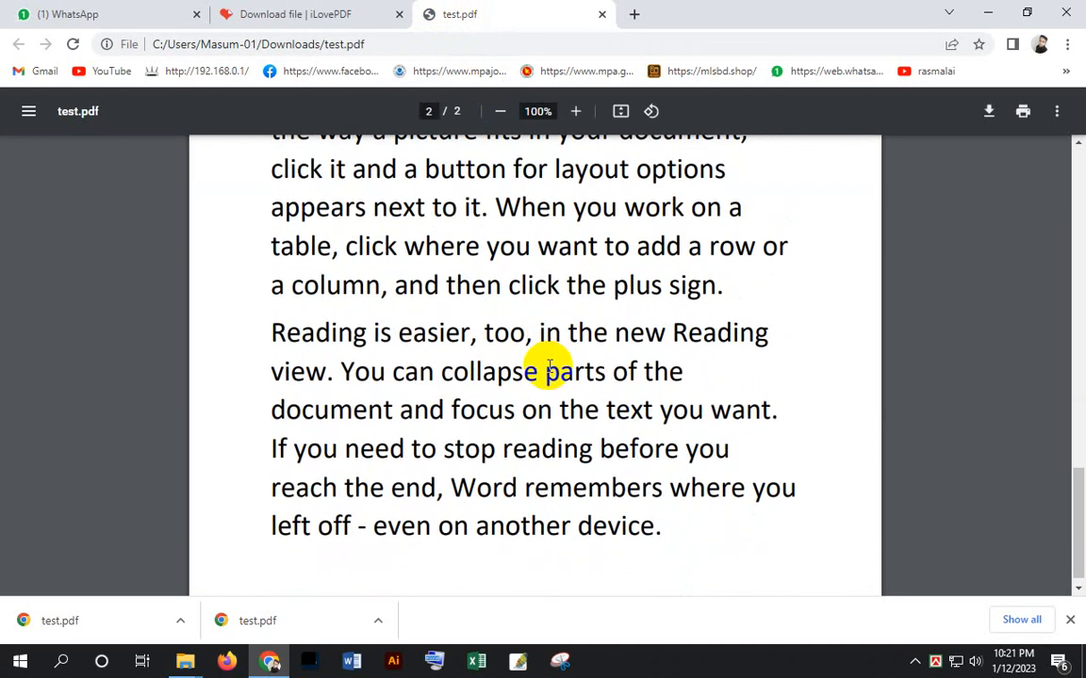
scroll(up, 3)
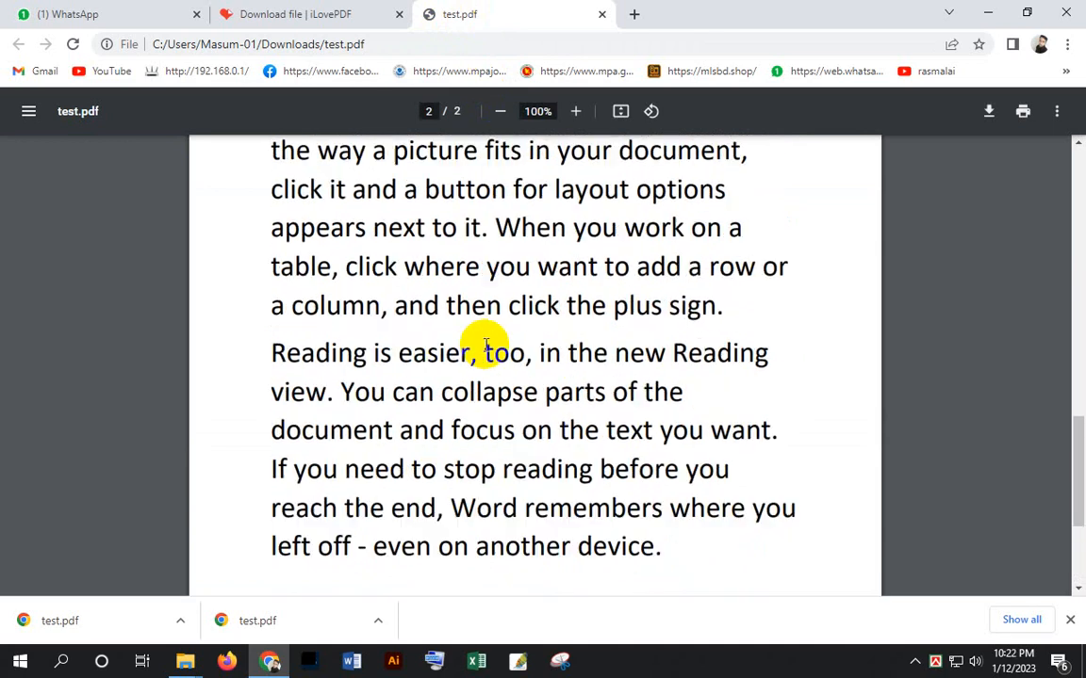
scroll(up, 3)
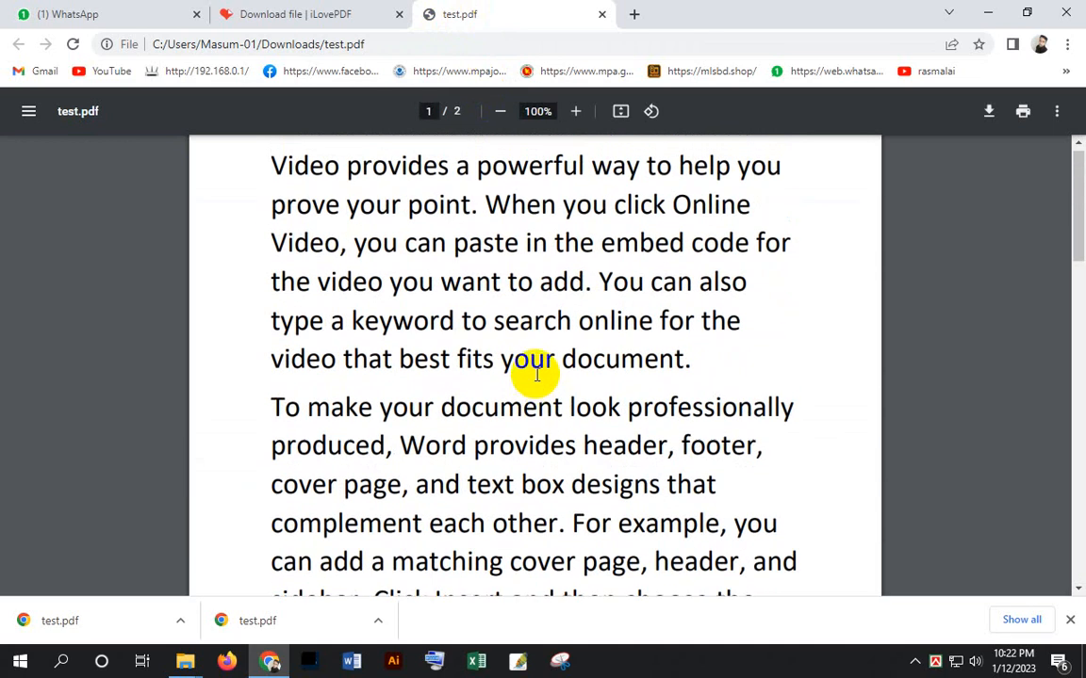
scroll(up, 3)
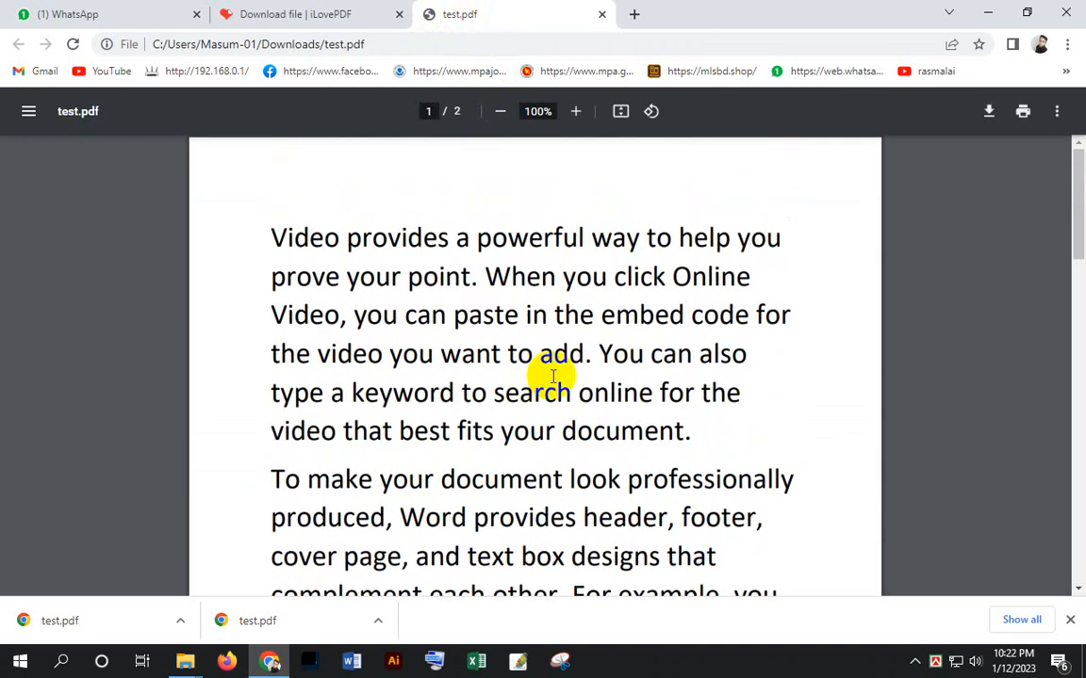